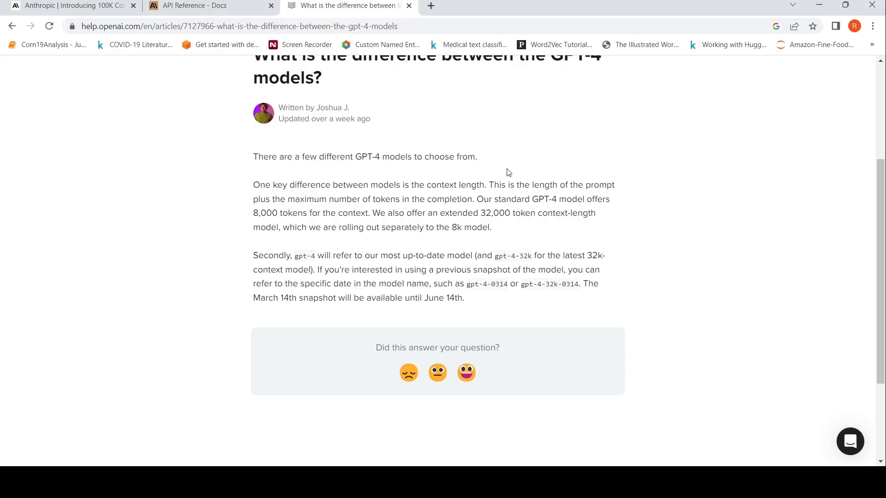
mouse_move(501, 225)
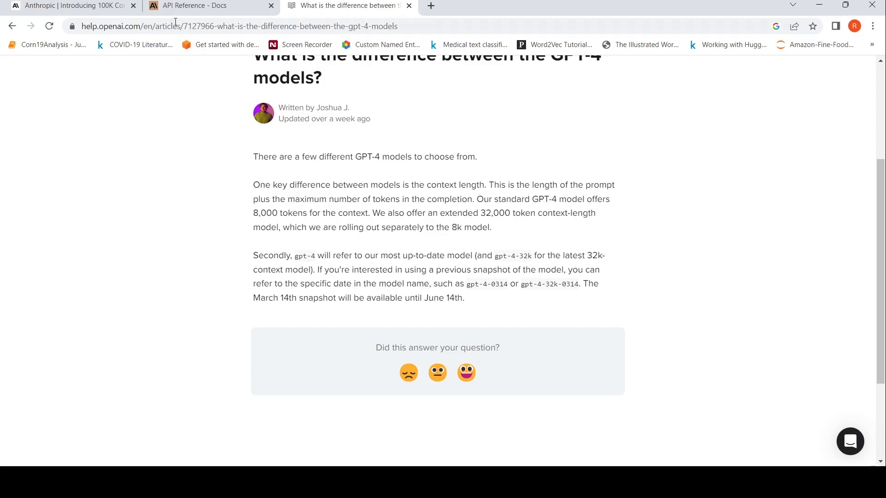
Step: Switch to Anthropic's 100K announcement and scroll to the opening paragraph on expanding from 9K to 100K tokens
click(71, 5)
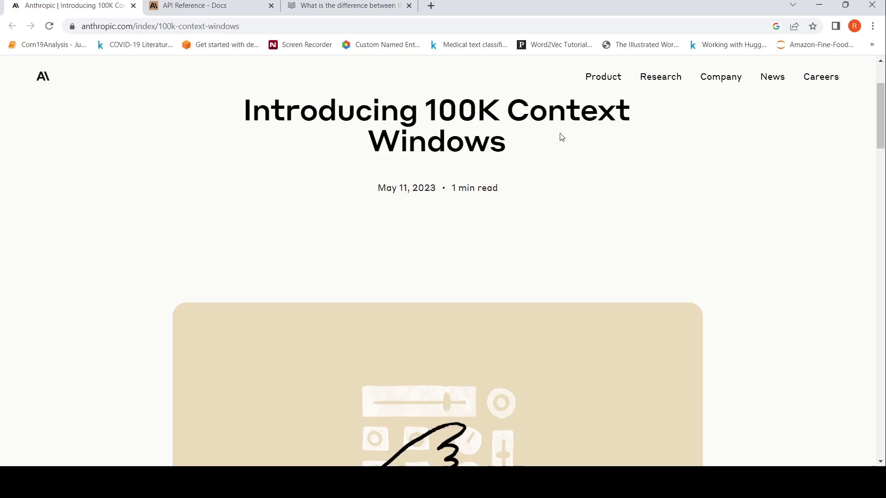
scroll(down, 3)
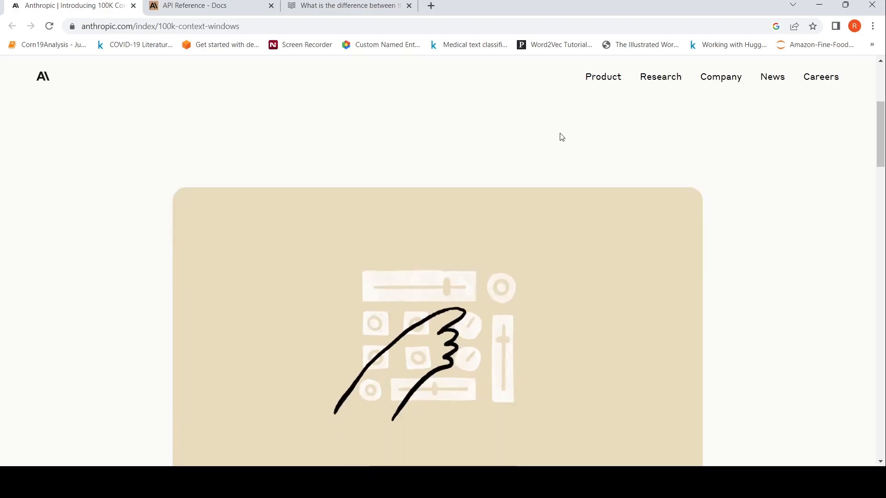
scroll(down, 3)
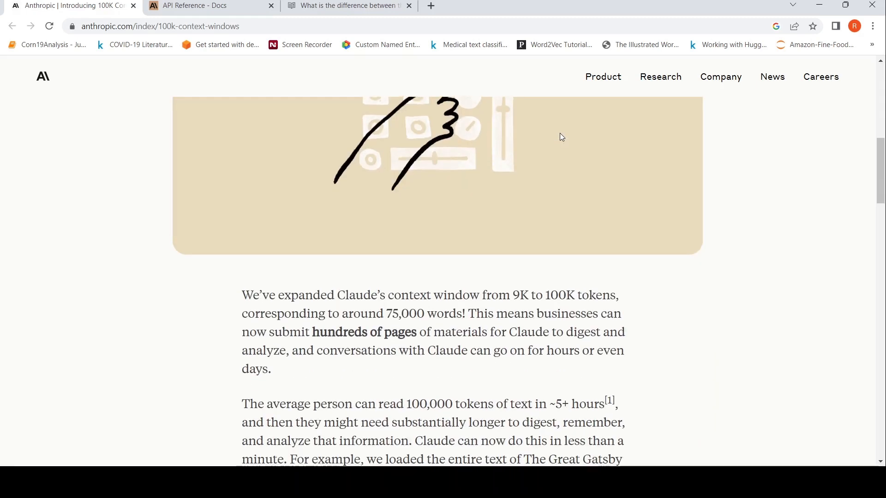
scroll(down, 3)
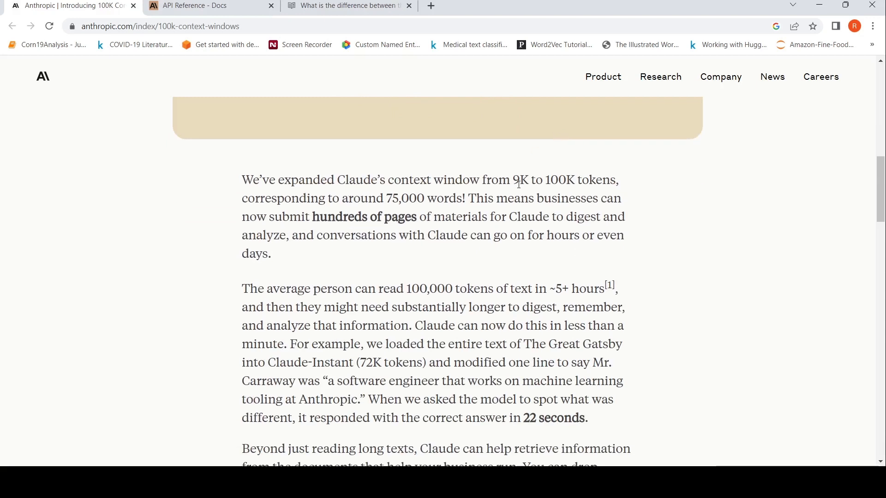
mouse_move(430, 199)
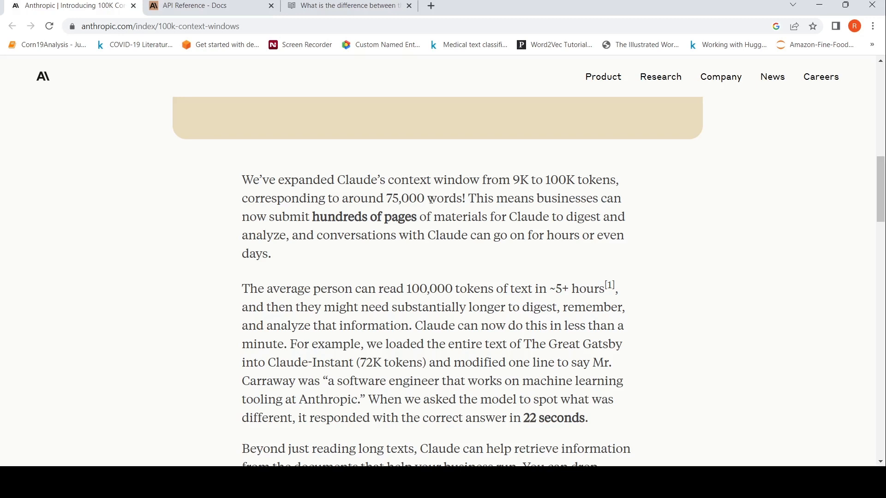
mouse_move(415, 229)
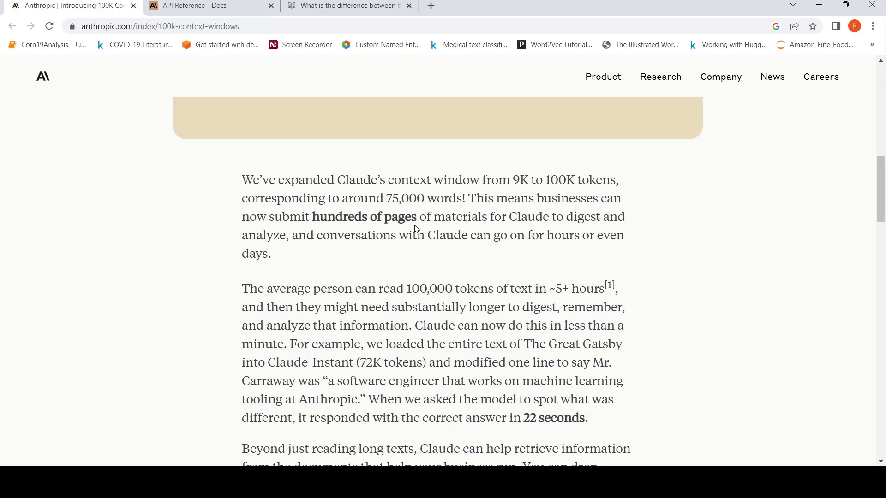
mouse_move(420, 247)
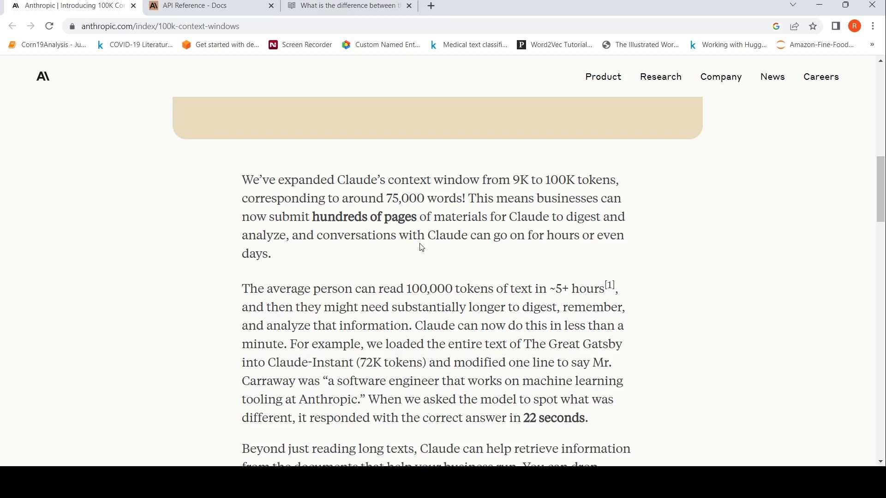
Step: Scroll to the Great Gatsby test and the paragraph on retrieving information across documents
scroll(down, 3)
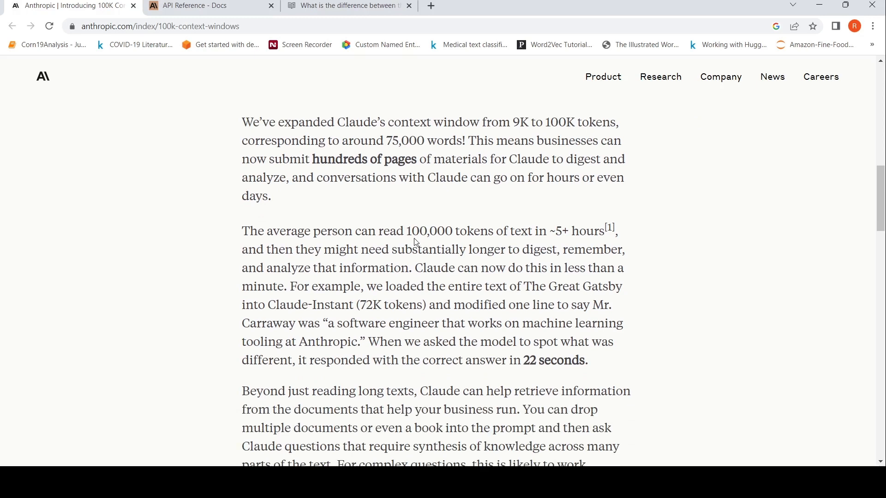
mouse_move(464, 235)
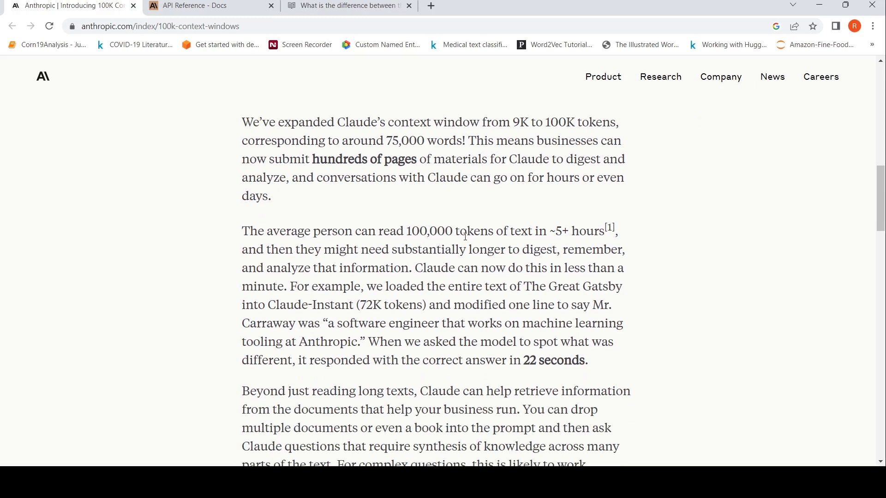
mouse_move(626, 233)
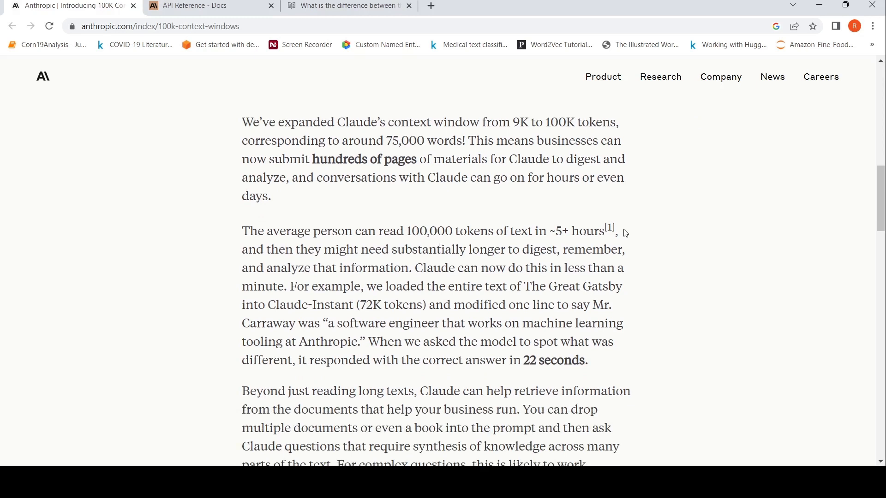
mouse_move(435, 248)
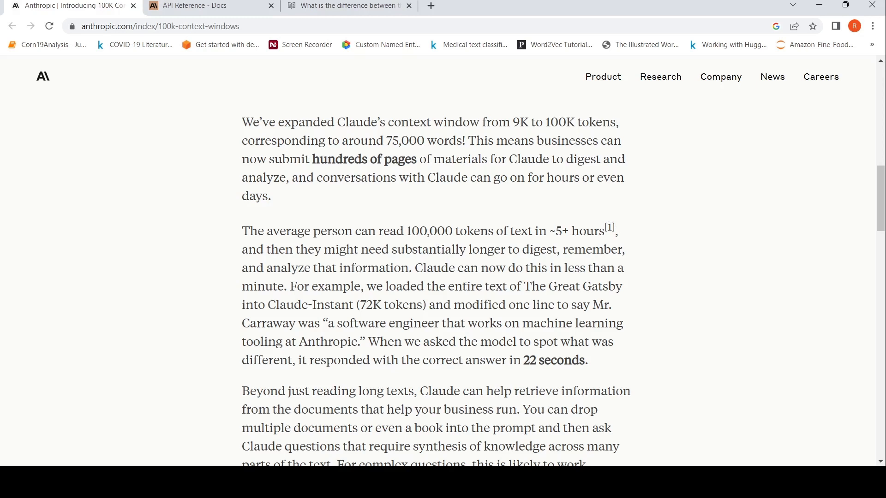
scroll(down, 3)
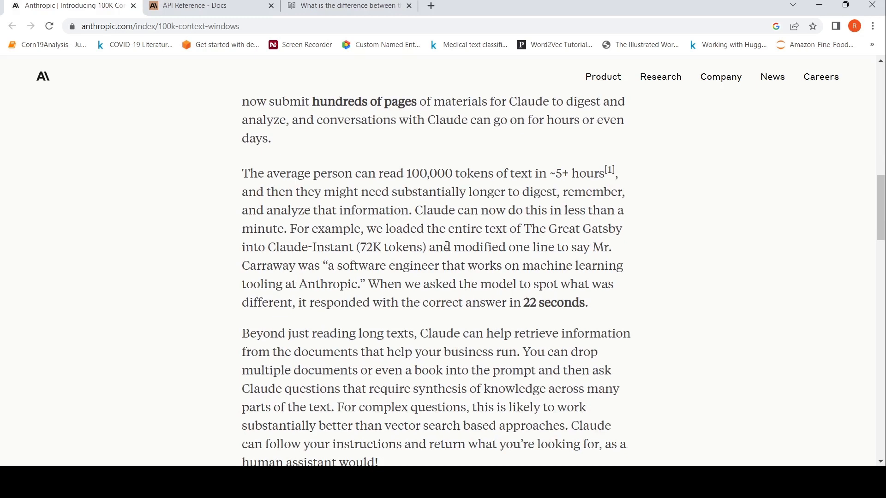
mouse_move(326, 266)
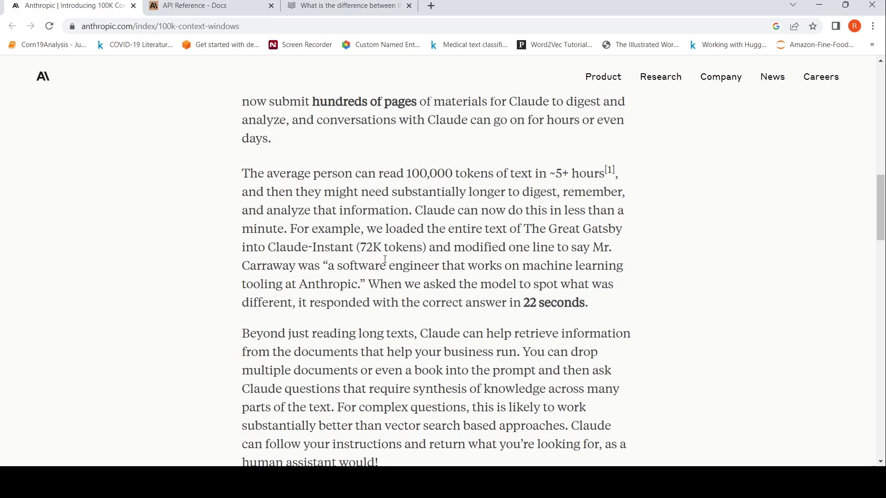
mouse_move(421, 265)
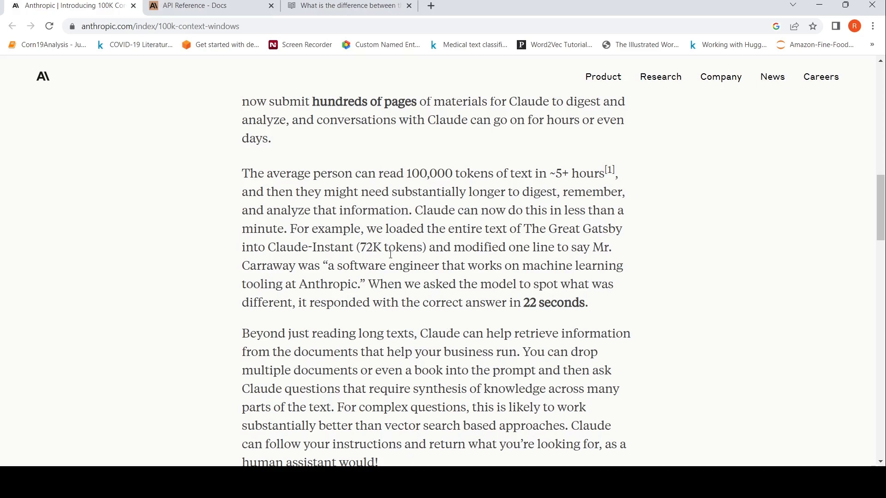
scroll(down, 3)
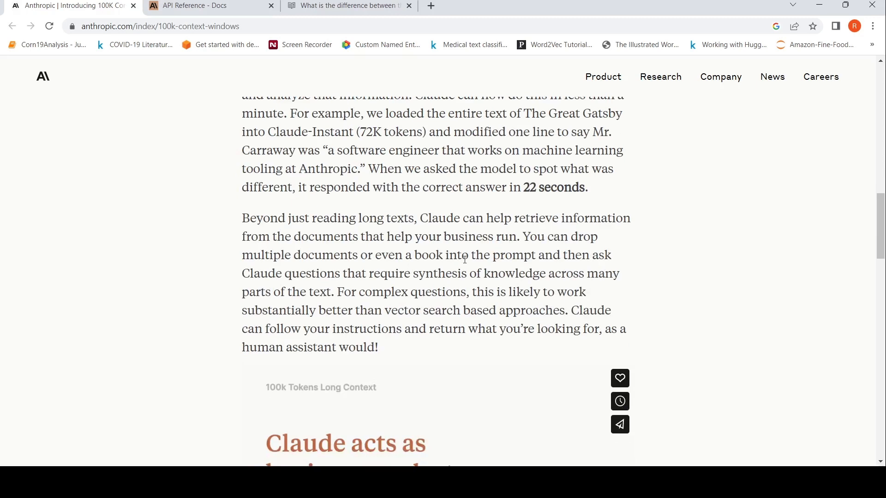
mouse_move(503, 261)
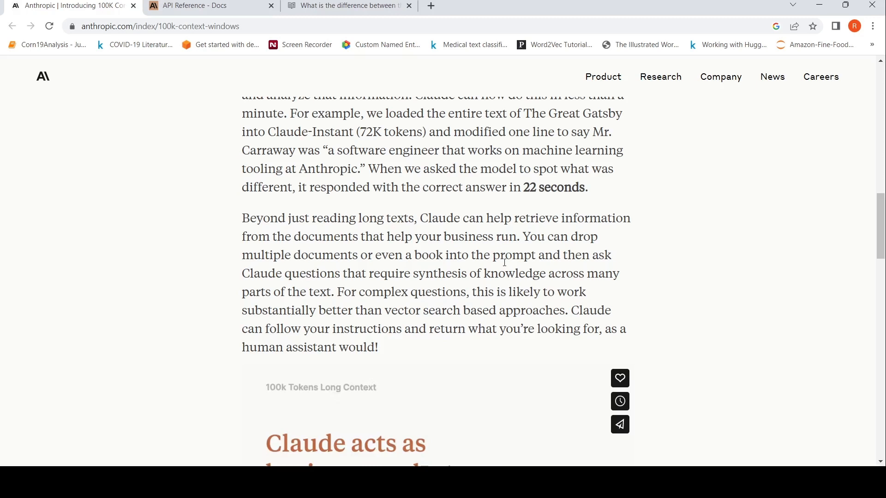
scroll(down, 3)
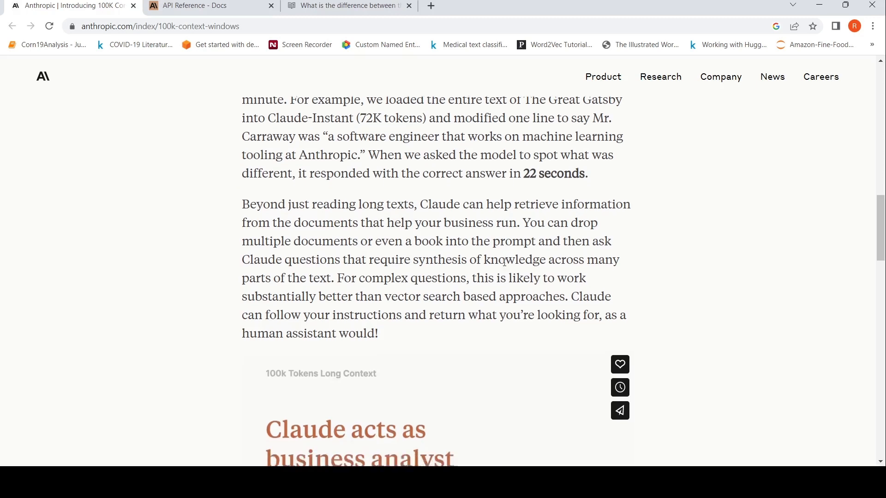
scroll(down, 3)
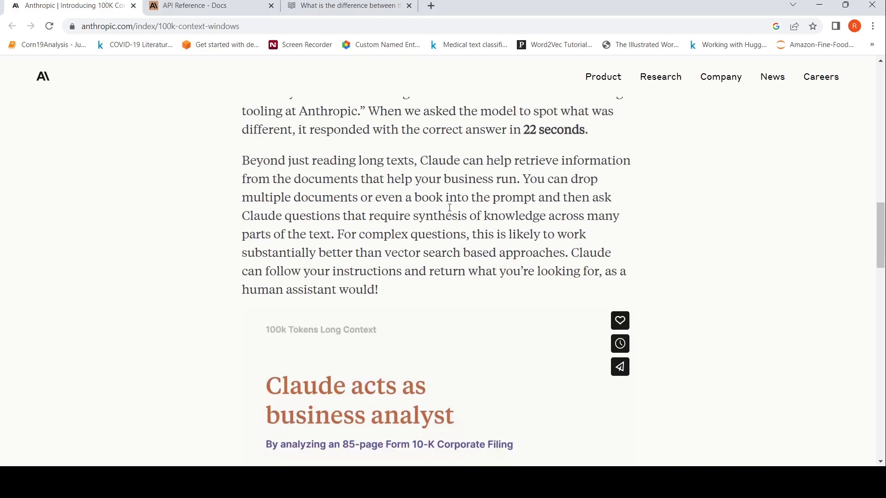
mouse_move(357, 233)
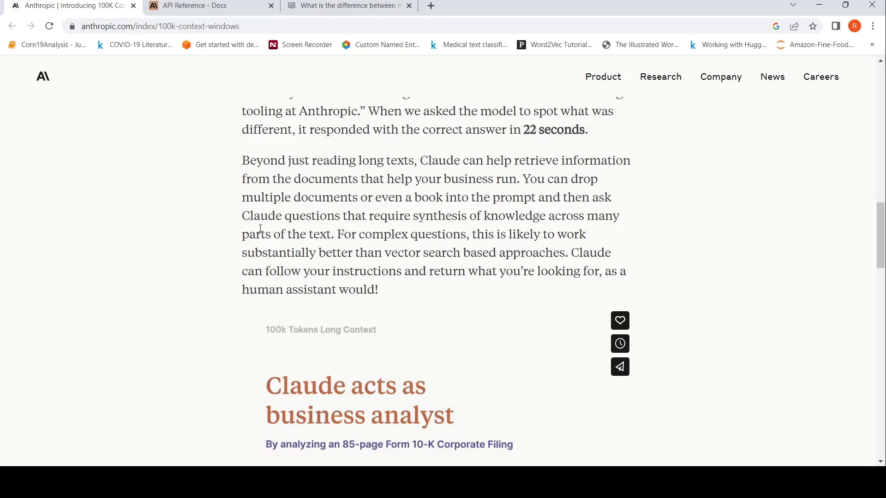
mouse_move(629, 271)
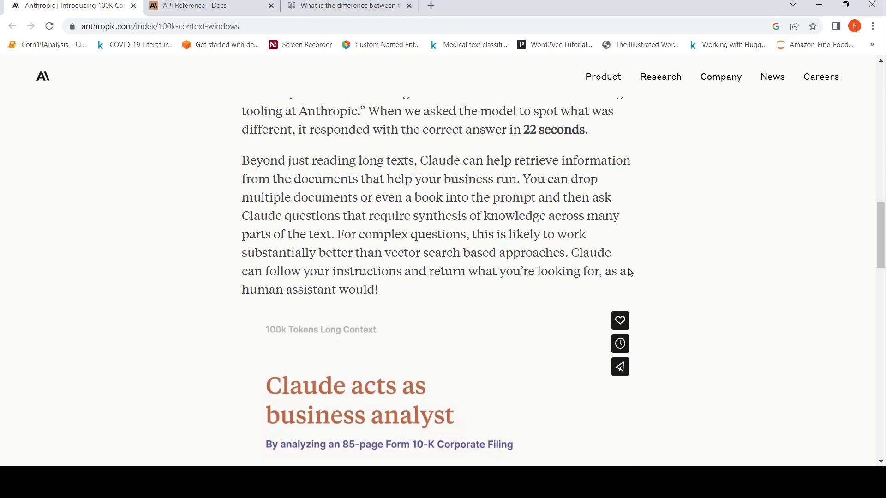
scroll(down, 3)
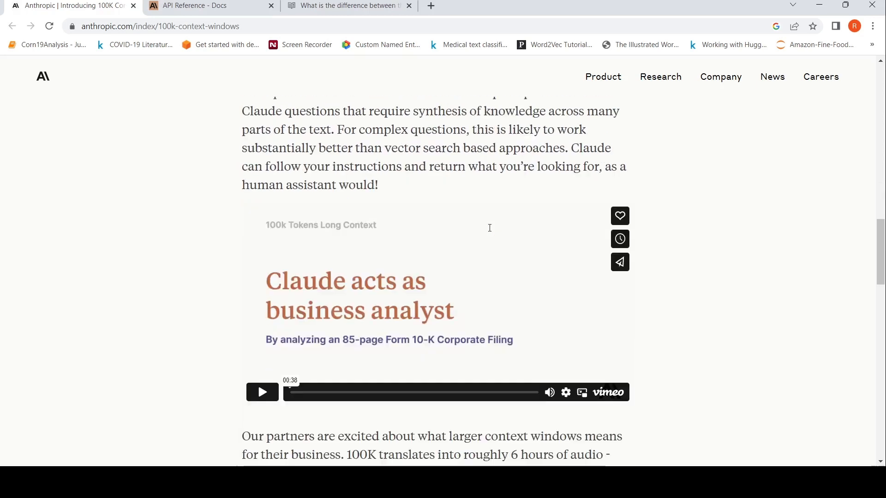
scroll(down, 3)
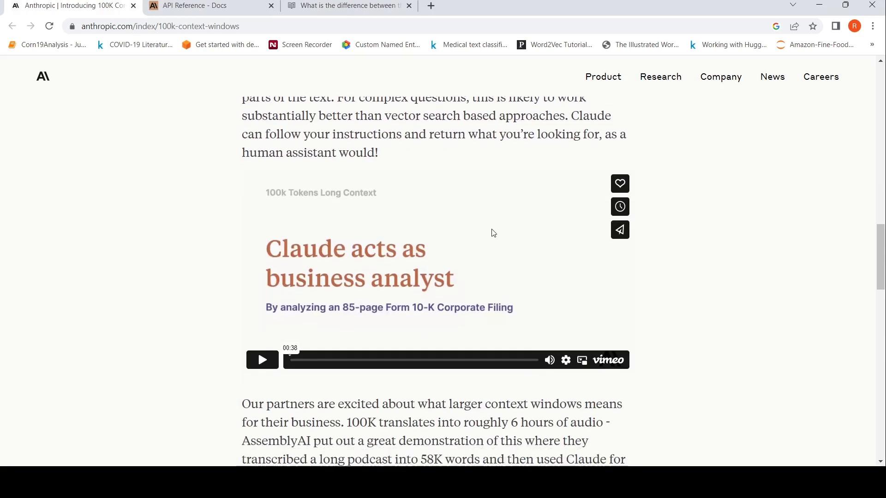
scroll(down, 3)
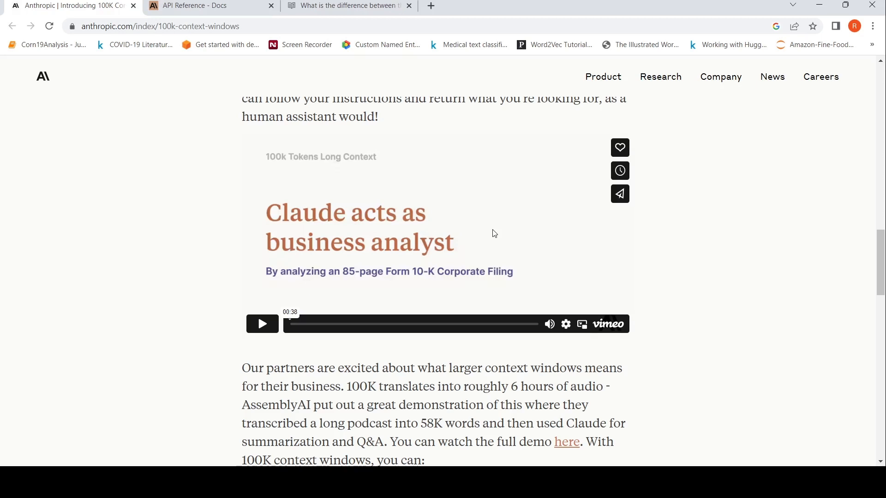
scroll(down, 3)
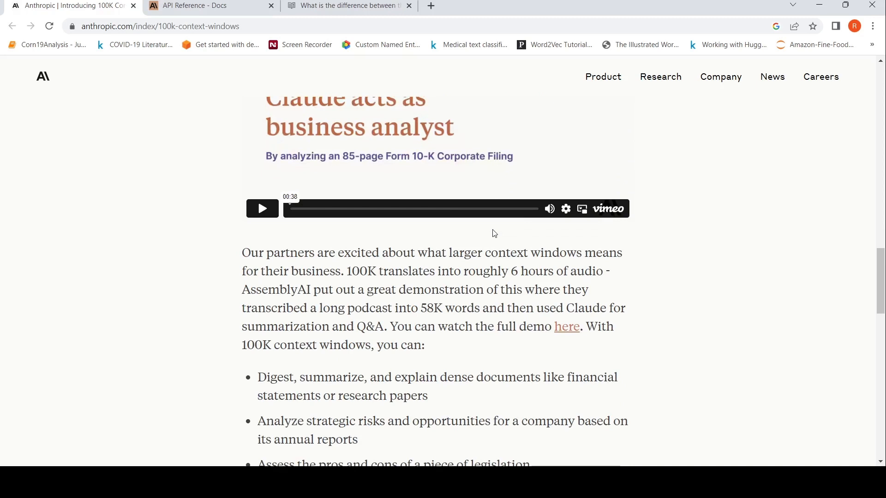
scroll(down, 3)
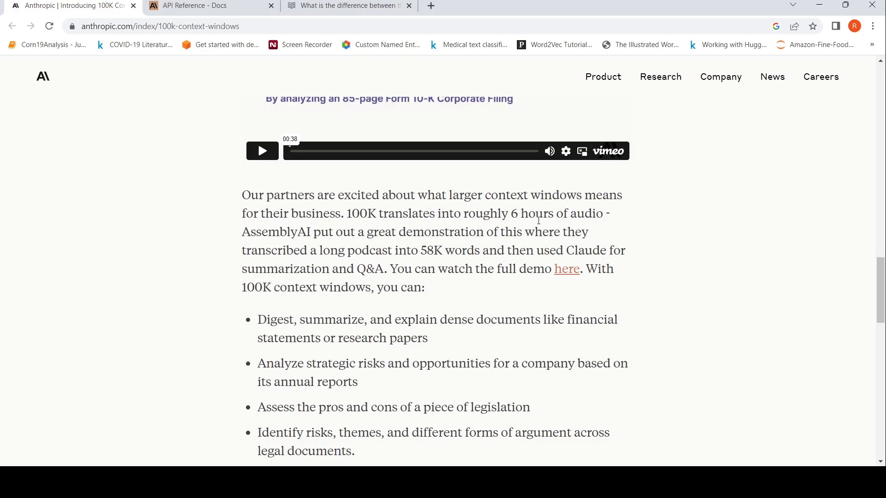
mouse_move(319, 242)
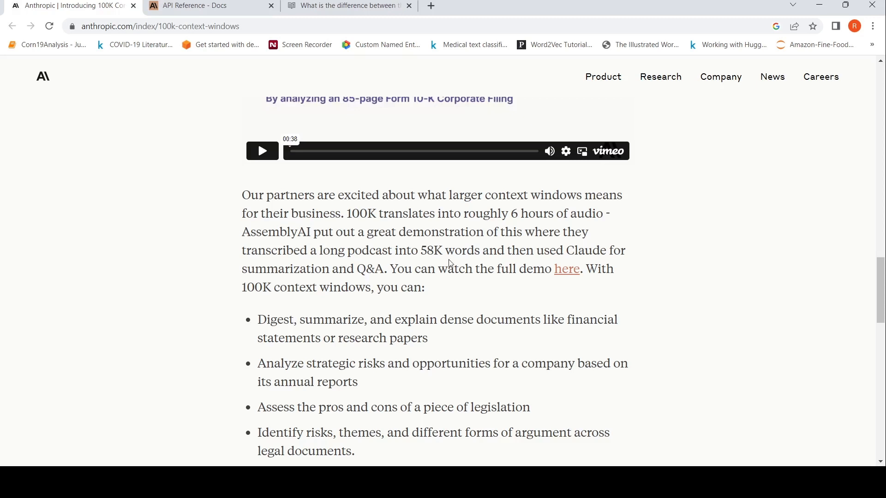
mouse_move(354, 278)
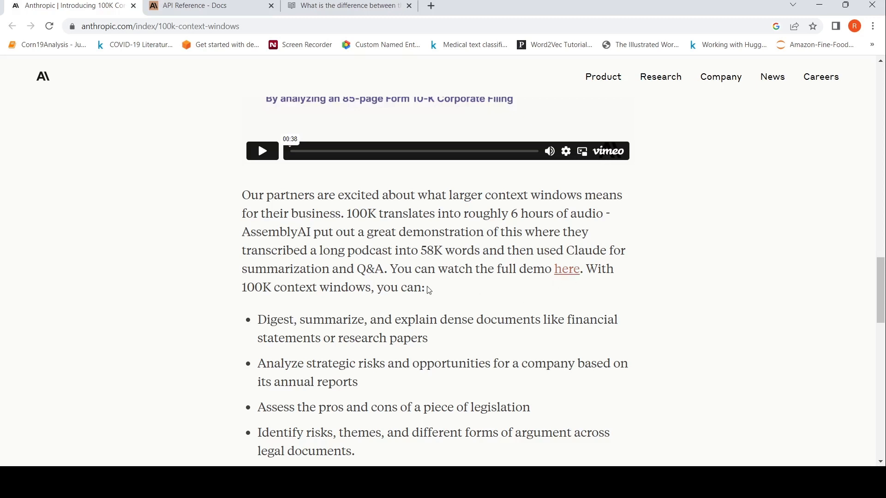
scroll(down, 3)
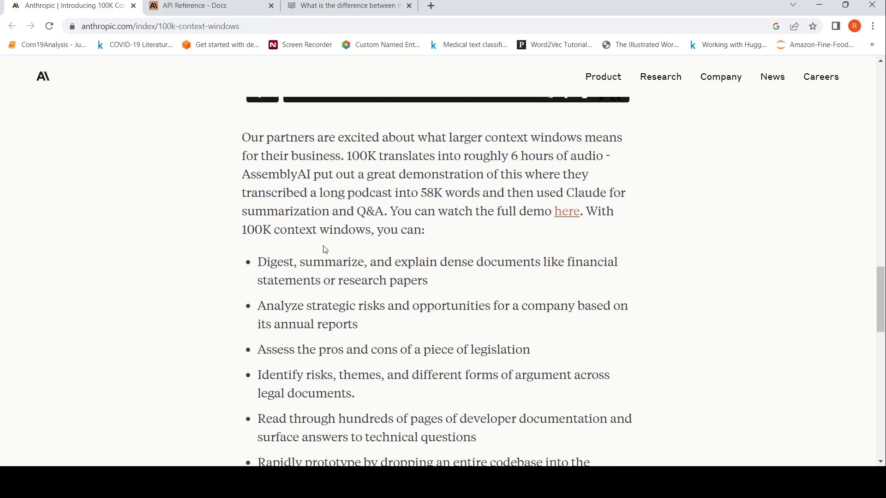
scroll(down, 3)
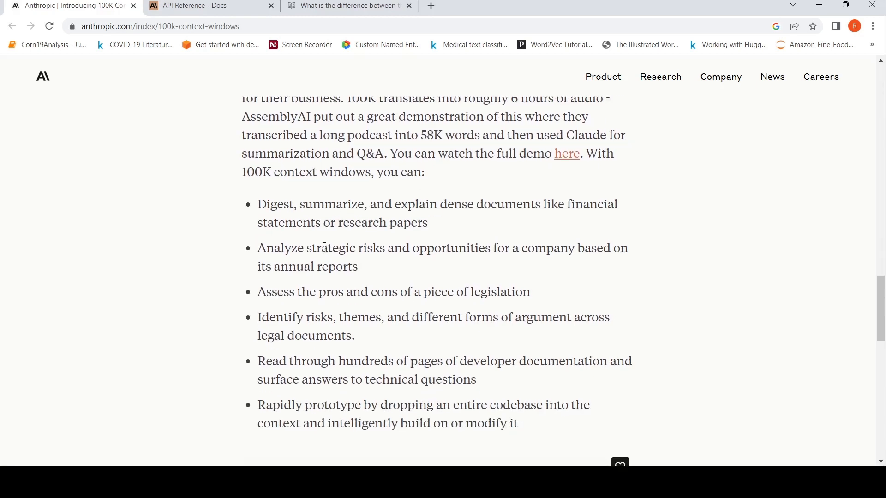
mouse_move(379, 236)
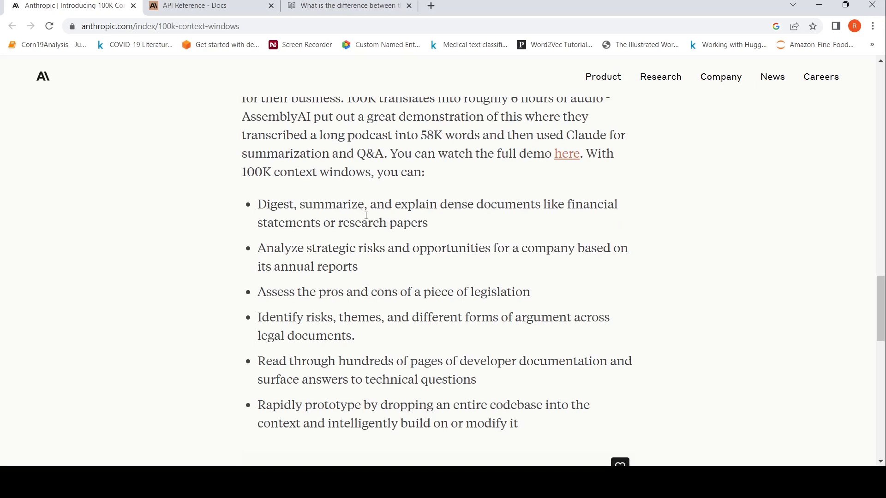
mouse_move(360, 226)
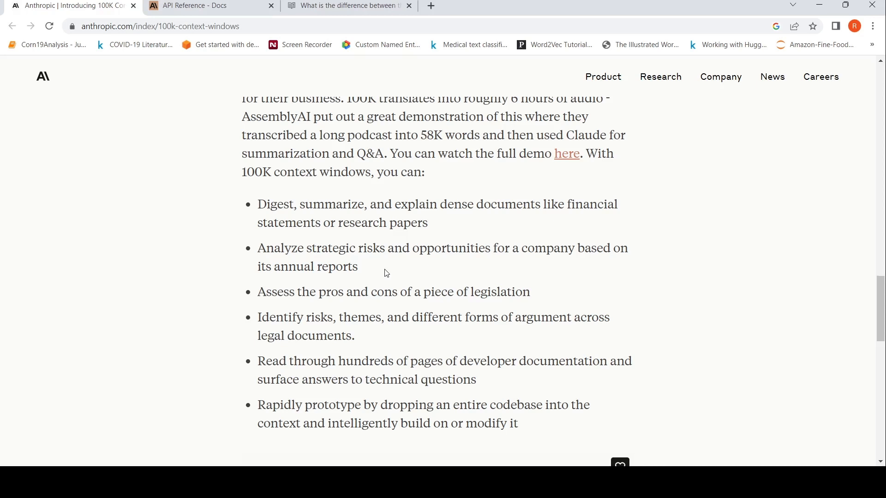
scroll(down, 3)
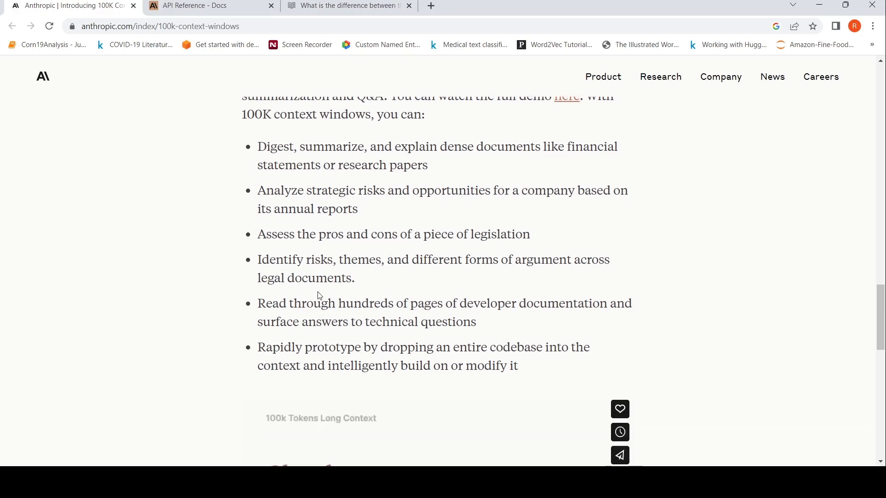
mouse_move(444, 258)
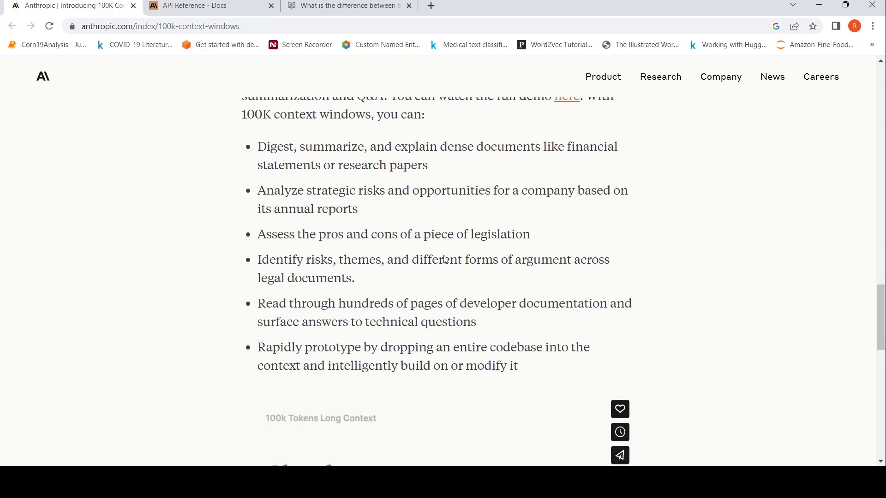
scroll(down, 3)
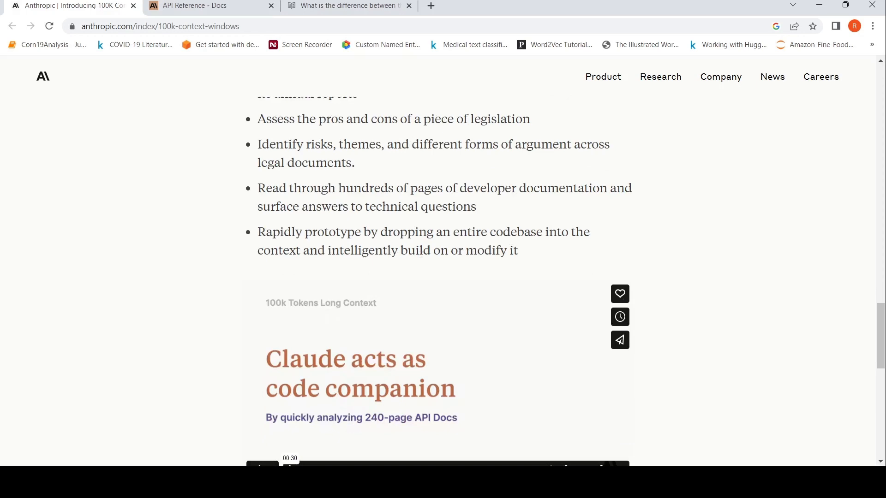
mouse_move(454, 227)
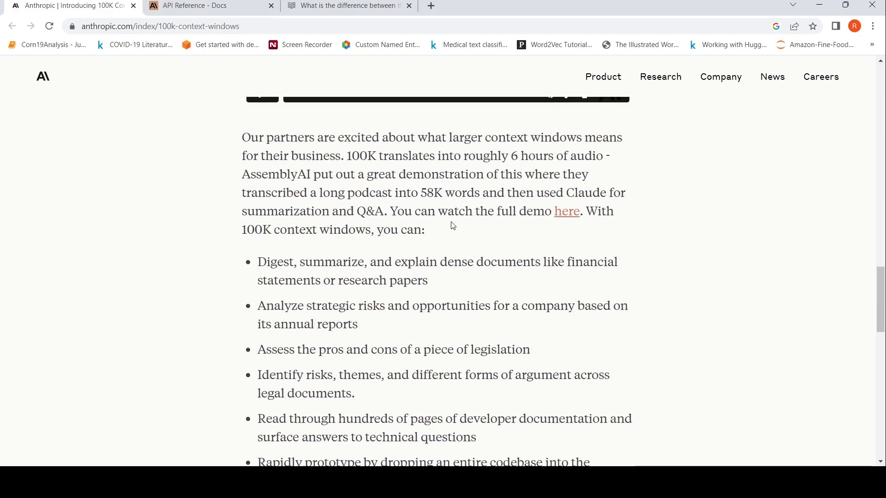
scroll(down, 3)
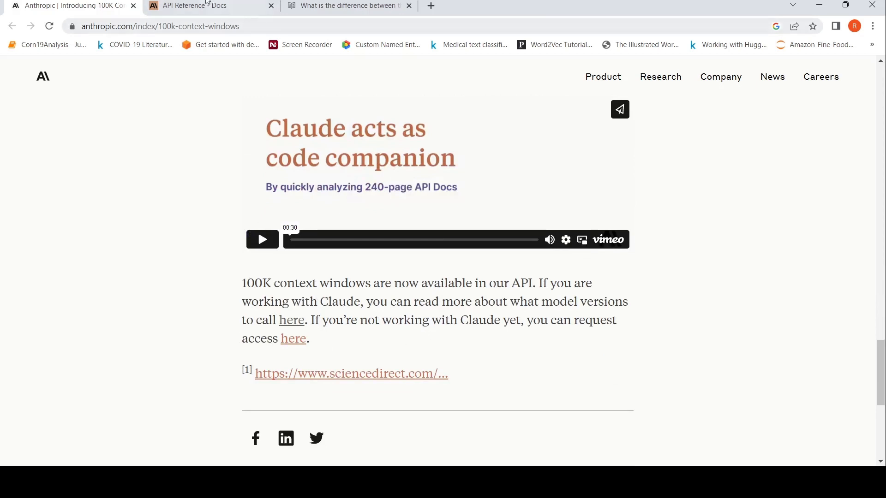
Step: Switch to the Anthropic API Reference showing claude-v1-100k and claude-instant-v1-100k models
click(195, 6)
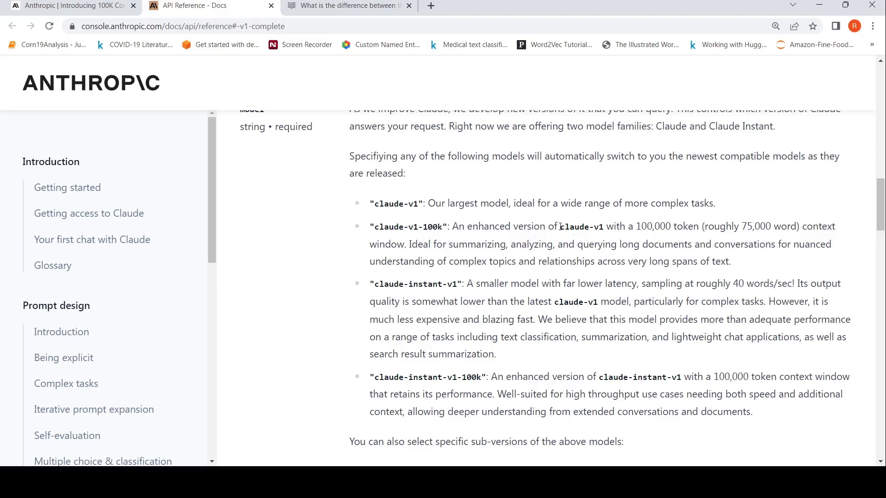
mouse_move(653, 236)
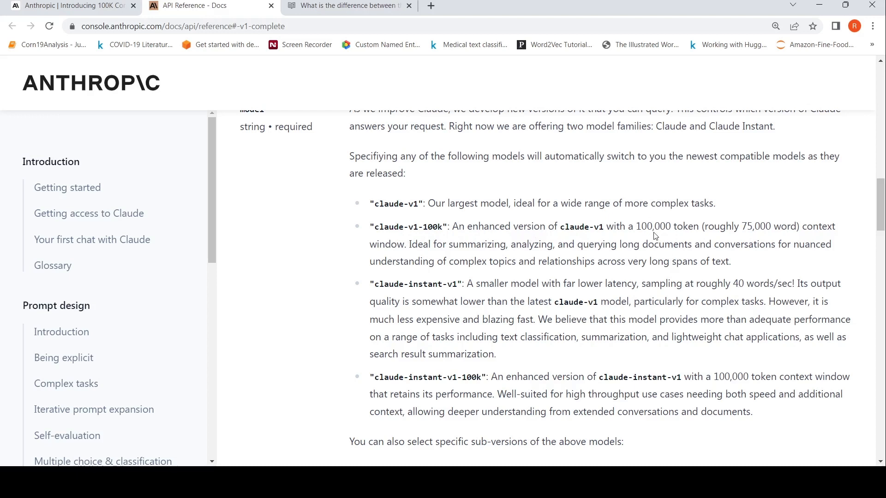
mouse_move(657, 236)
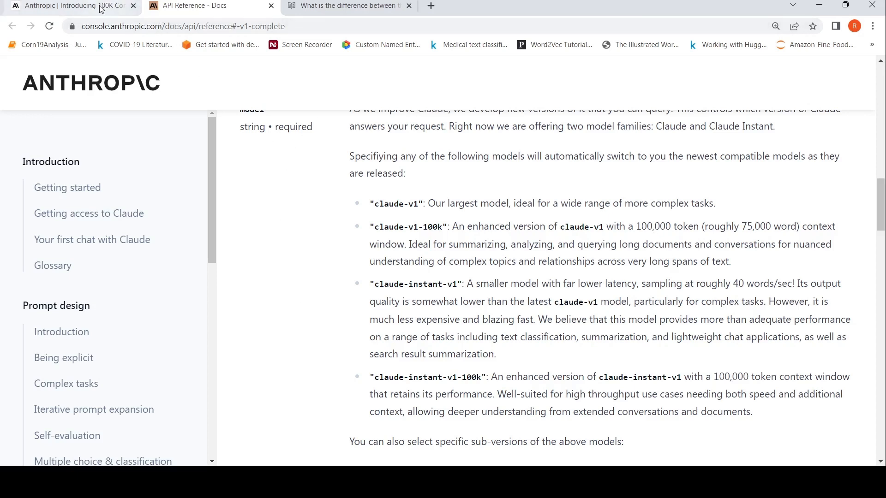
Step: Return to the 100K announcement, then switch to OpenAI's article on GPT-4 8K versus 32K models
click(67, 5)
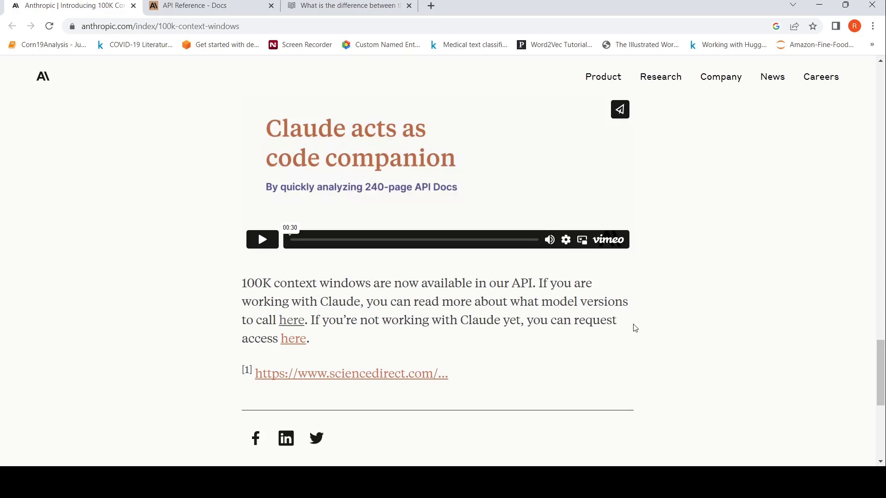
mouse_move(638, 328)
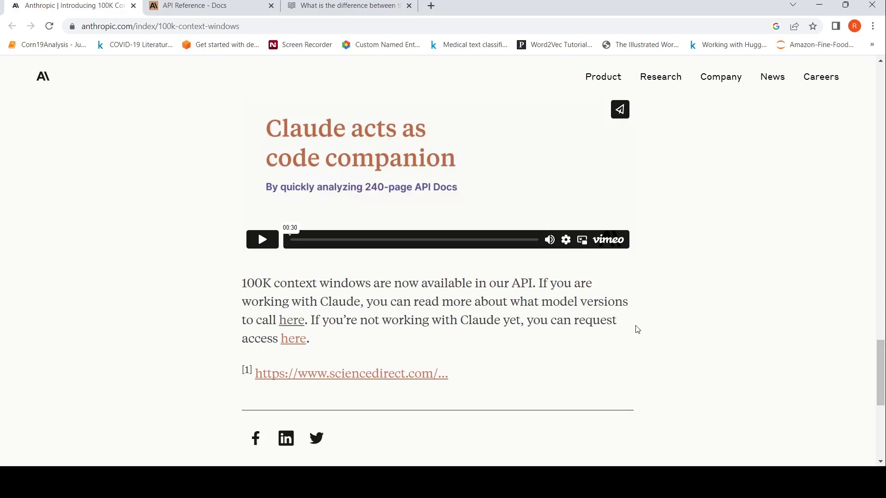
click(348, 6)
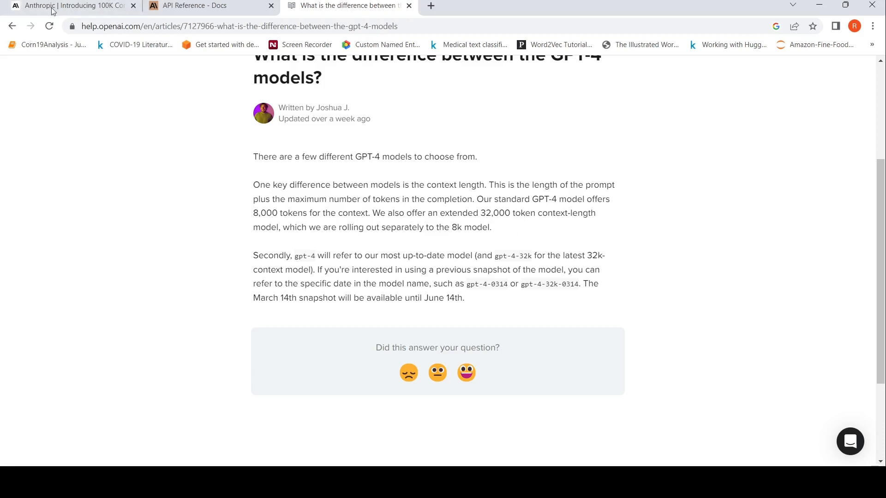
Step: Switch back to Anthropic's 100K Context Windows announcement at its title and May 11, 2023 date
click(74, 5)
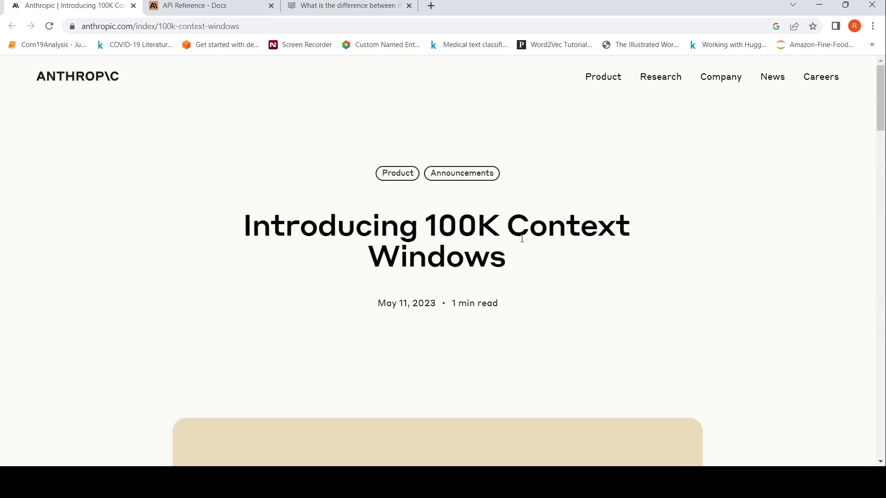
mouse_move(145, 52)
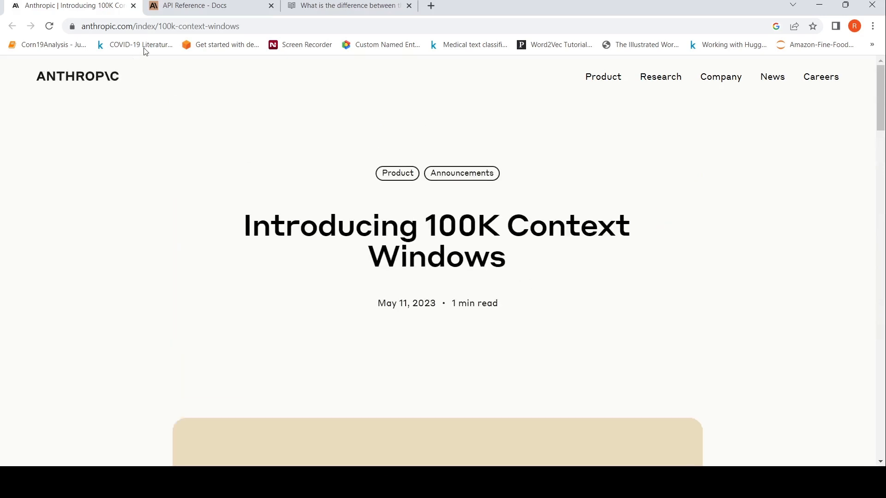